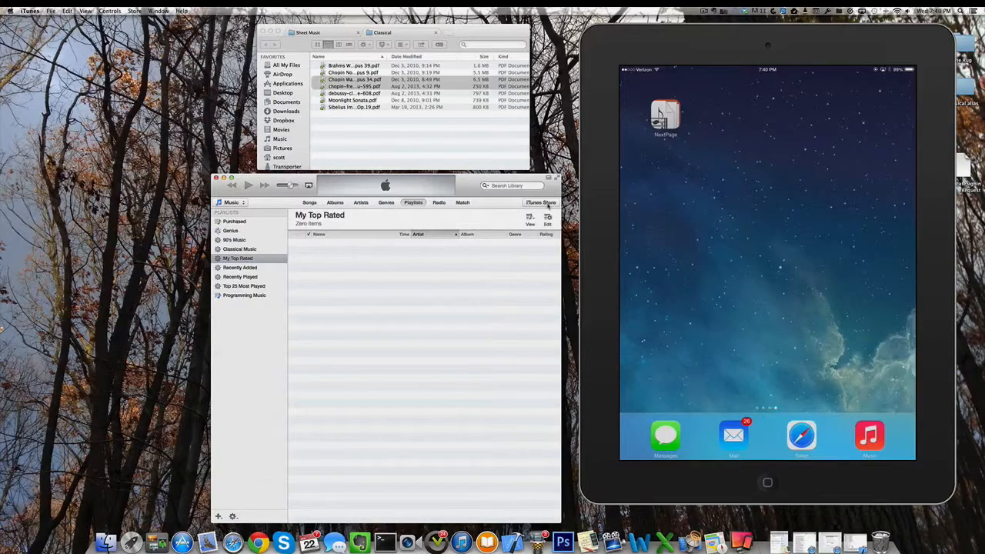
# Launch NextPage from the iPad home screen and accept the 'Your song list is empty' alert.
pyautogui.click(666, 116)
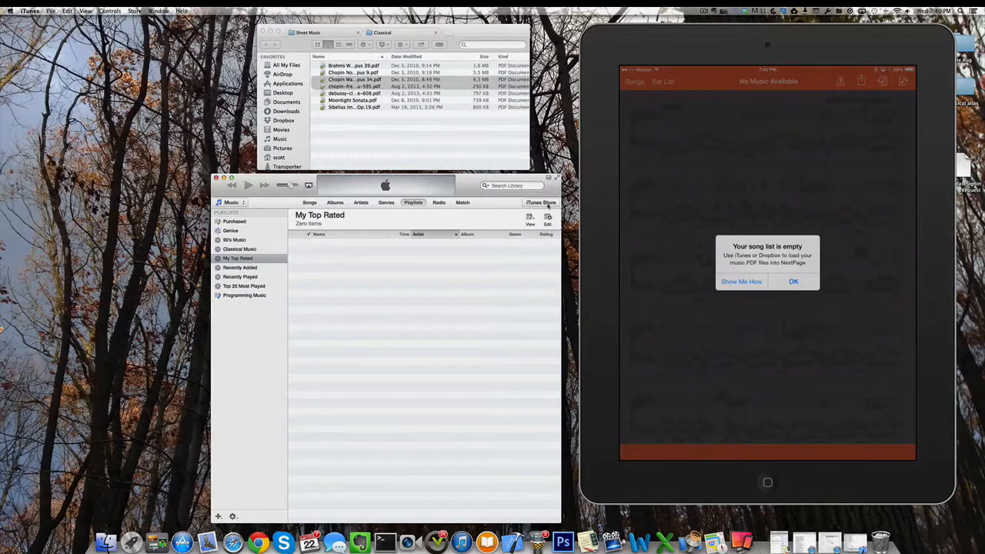
pyautogui.click(795, 280)
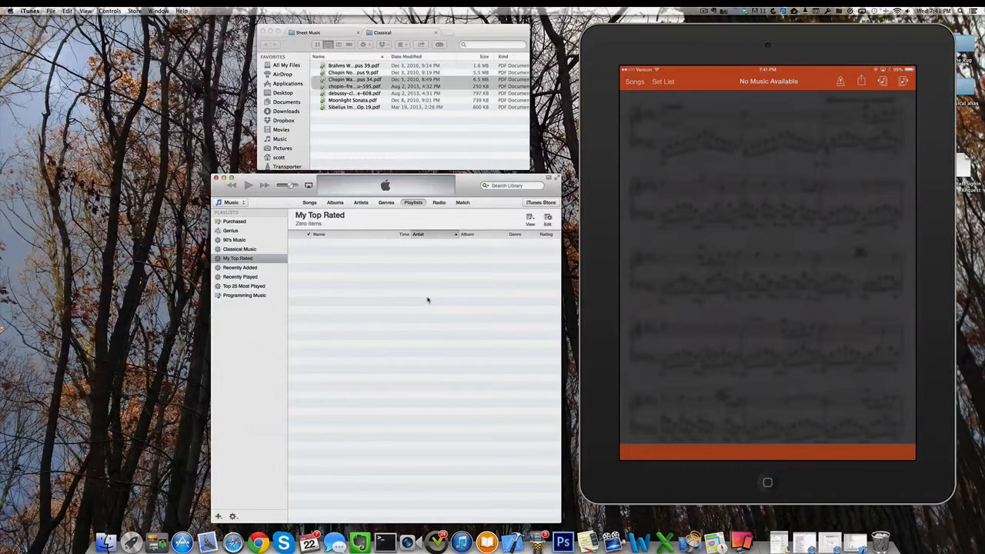
pyautogui.moveTo(453, 296)
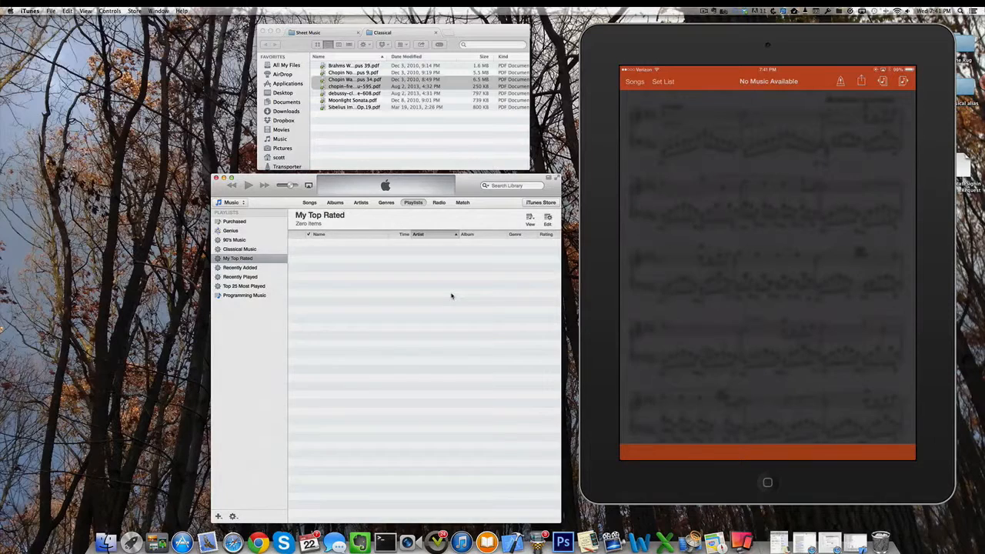
pyautogui.moveTo(492, 206)
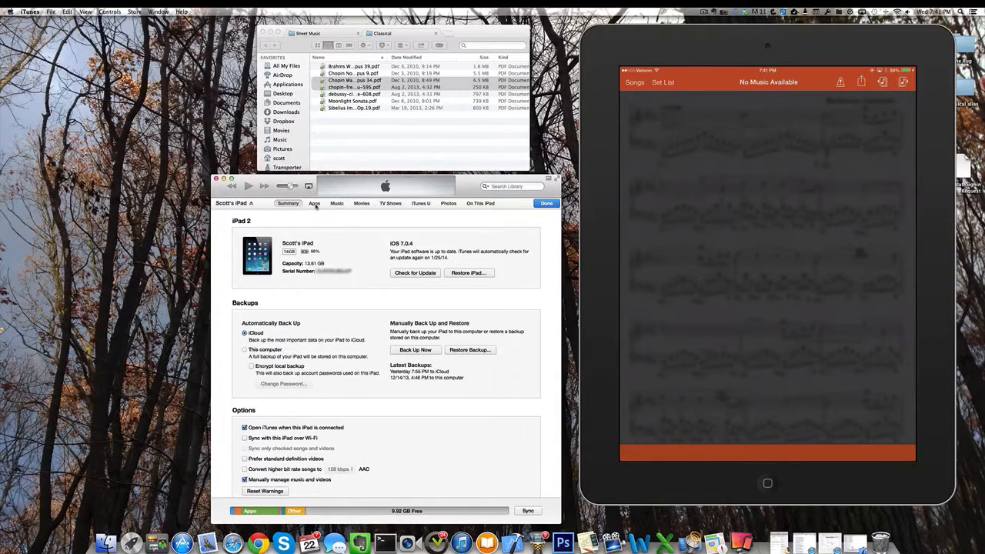
# Show the iPad's Apps page in iTunes scrolled down to the File Sharing list.
pyautogui.click(315, 203)
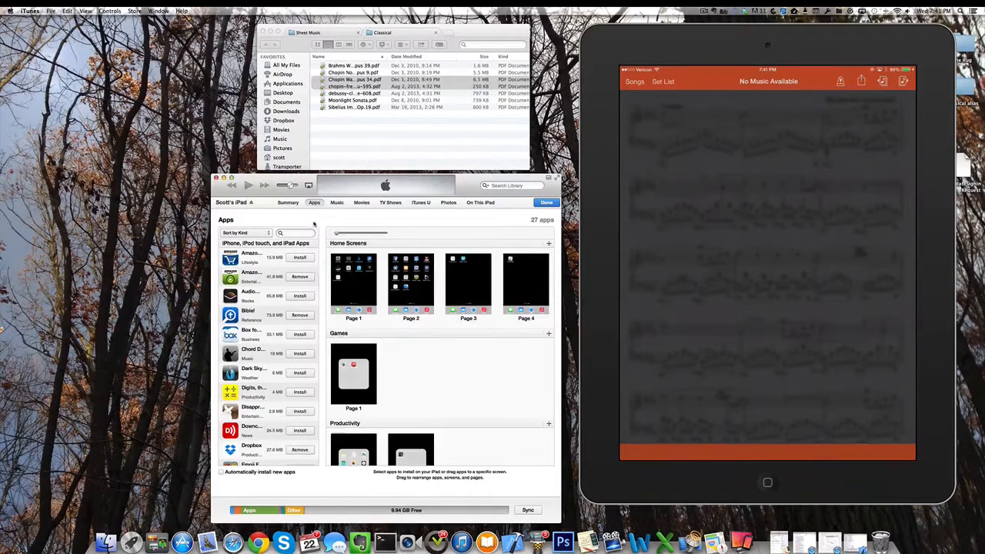
pyautogui.scroll(-3)
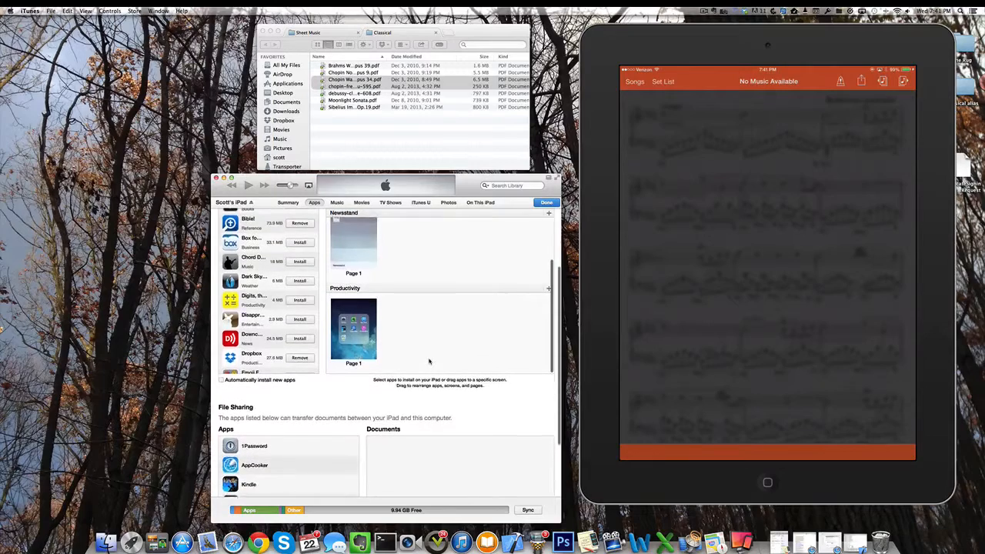
pyautogui.scroll(-3)
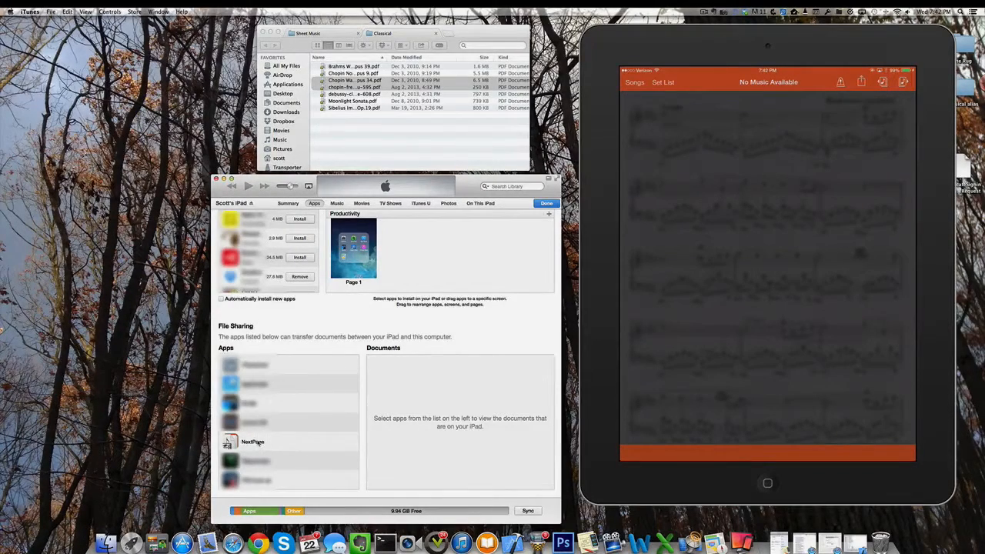
# Select NextPage under File Sharing, add the Brahms Waltzer Opus 39 PDF and sync it to the iPad.
pyautogui.click(253, 441)
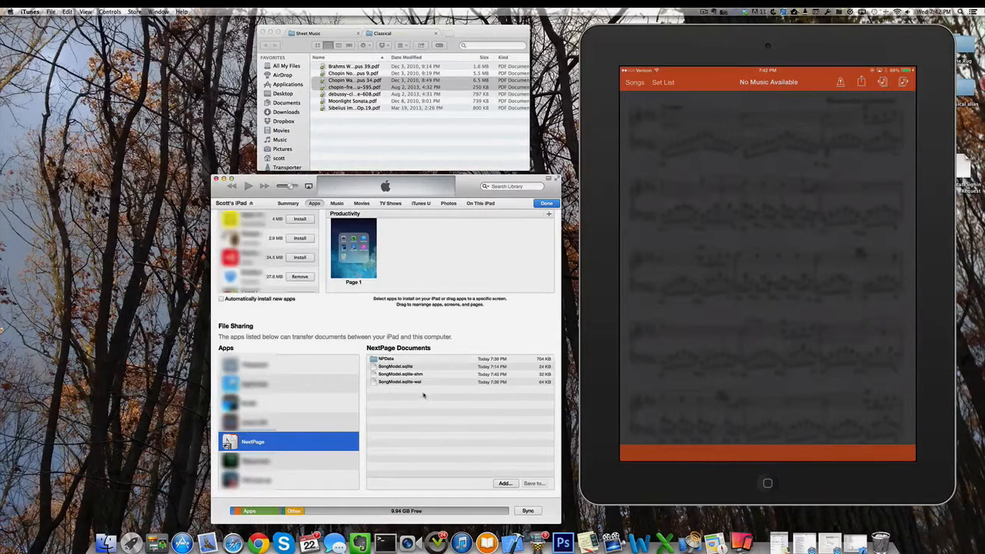
pyautogui.moveTo(398, 408)
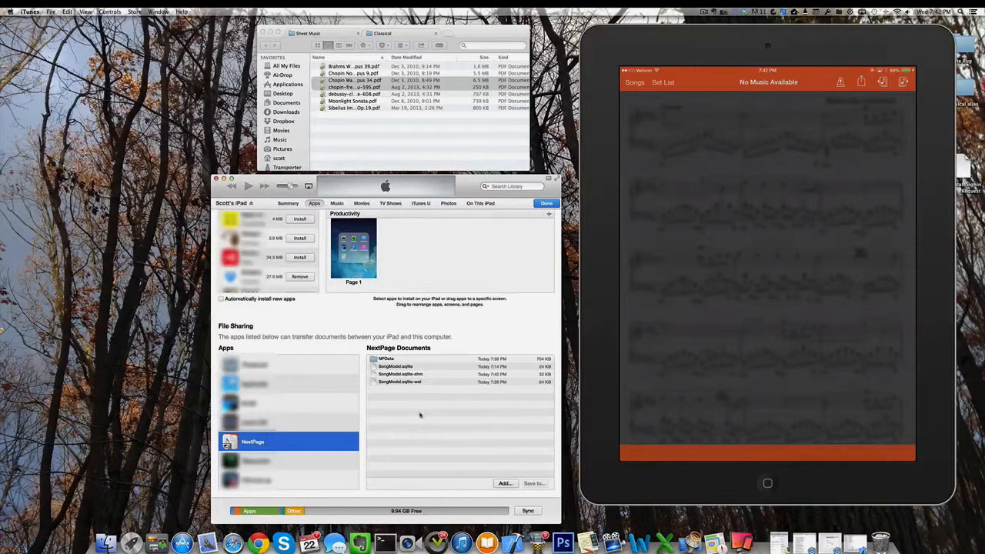
pyautogui.moveTo(425, 422)
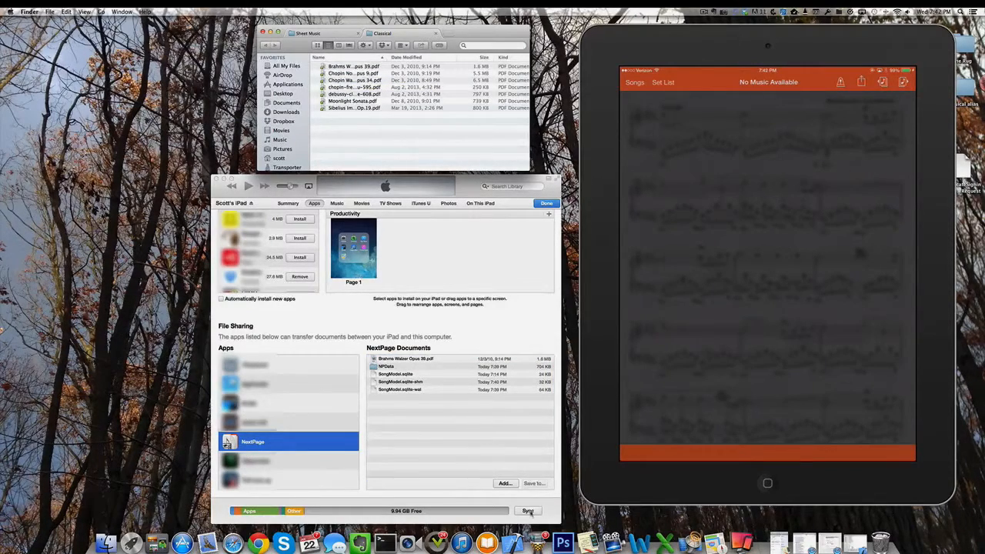
pyautogui.click(528, 511)
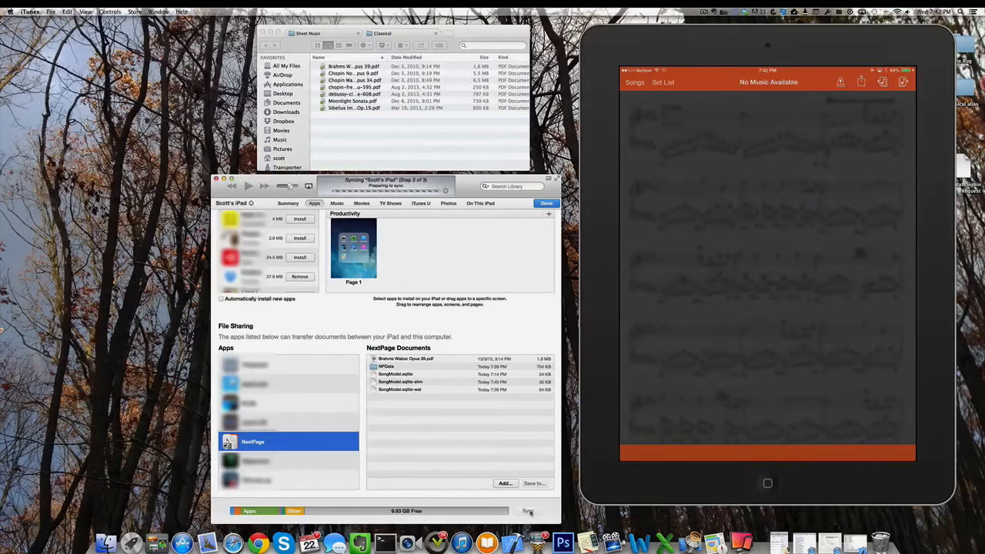
pyautogui.click(529, 511)
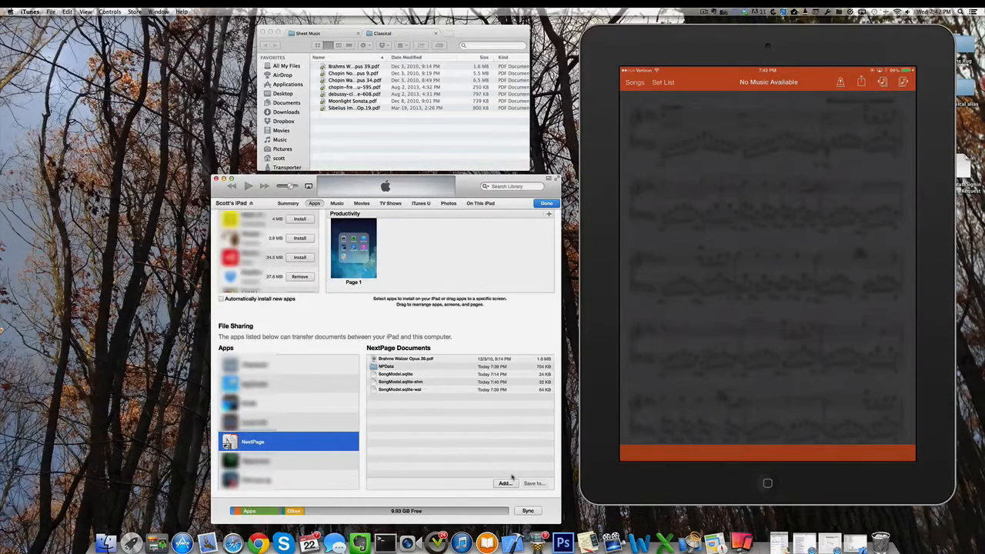
# Open Brahms Waltzer Opus 39 from the Song List as sheet music, then return to the list.
pyautogui.click(635, 83)
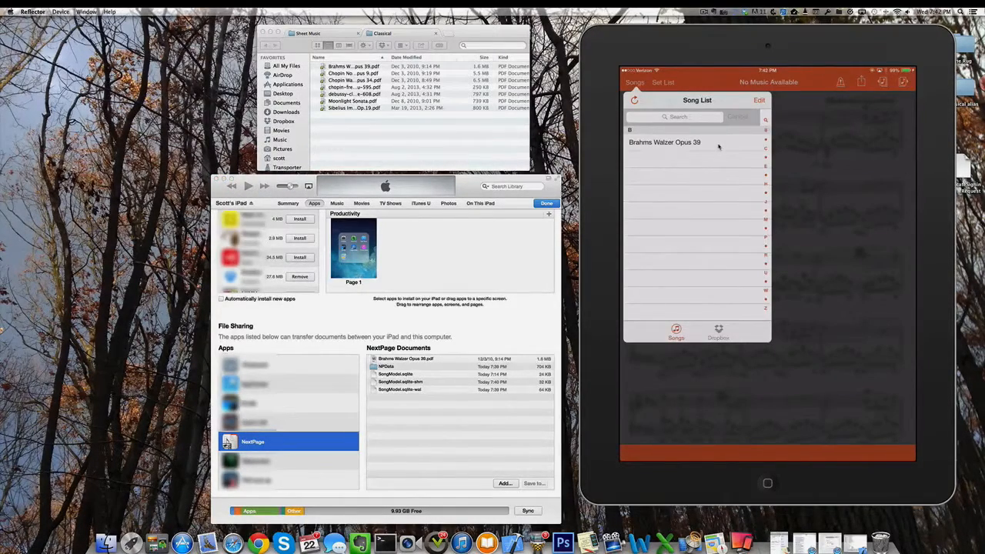
pyautogui.click(665, 141)
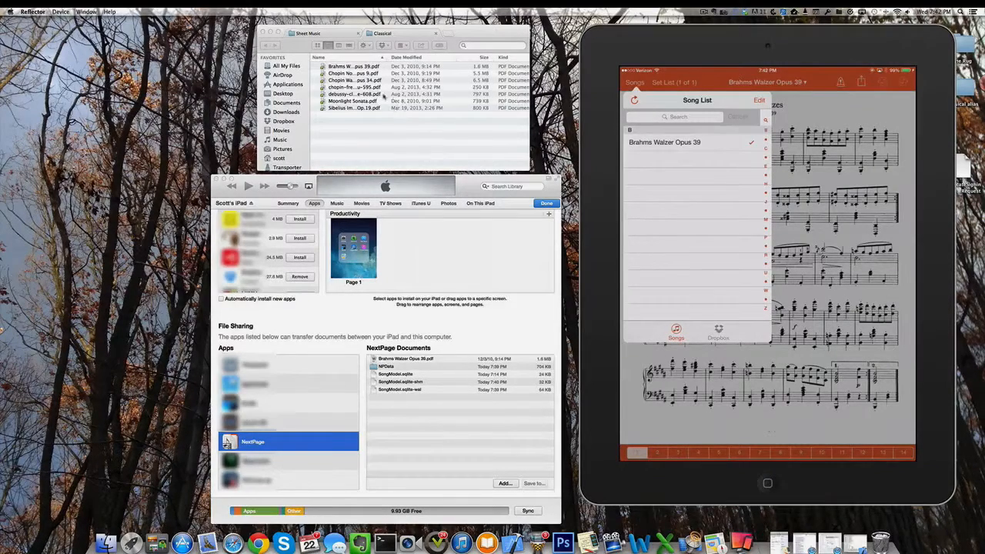
pyautogui.click(354, 73)
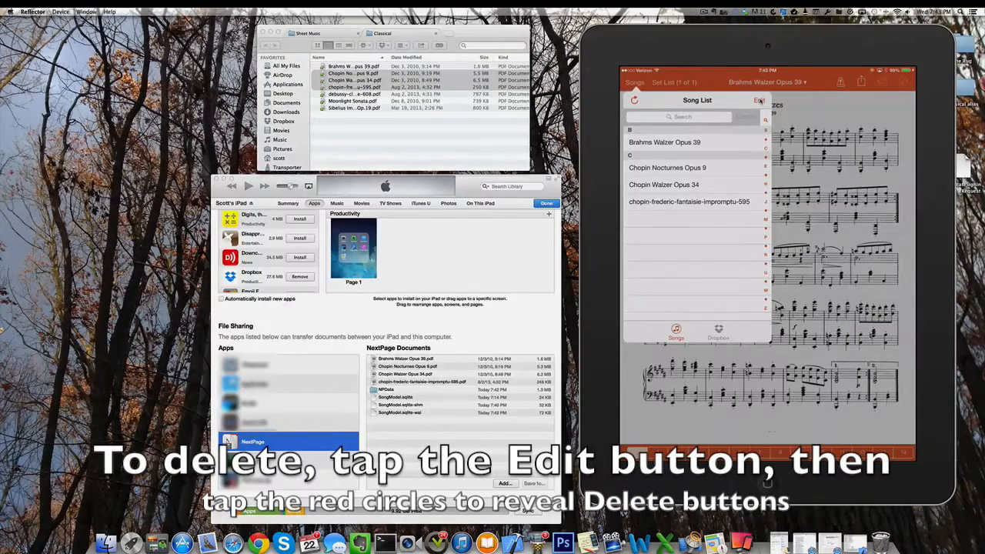
# Delete Chopin Nocturnes Opus 9 from the Song List in edit mode and finish editing.
pyautogui.click(758, 101)
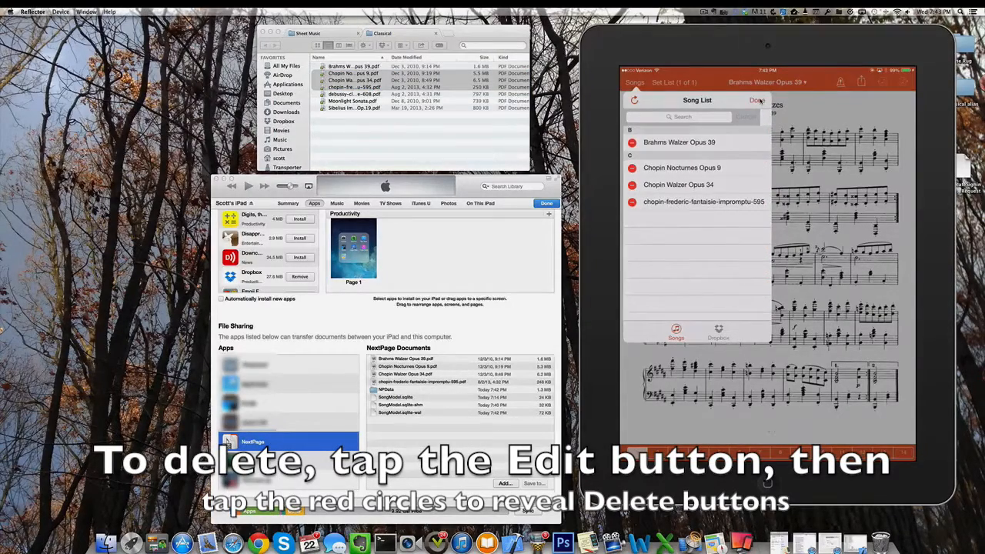
pyautogui.click(757, 100)
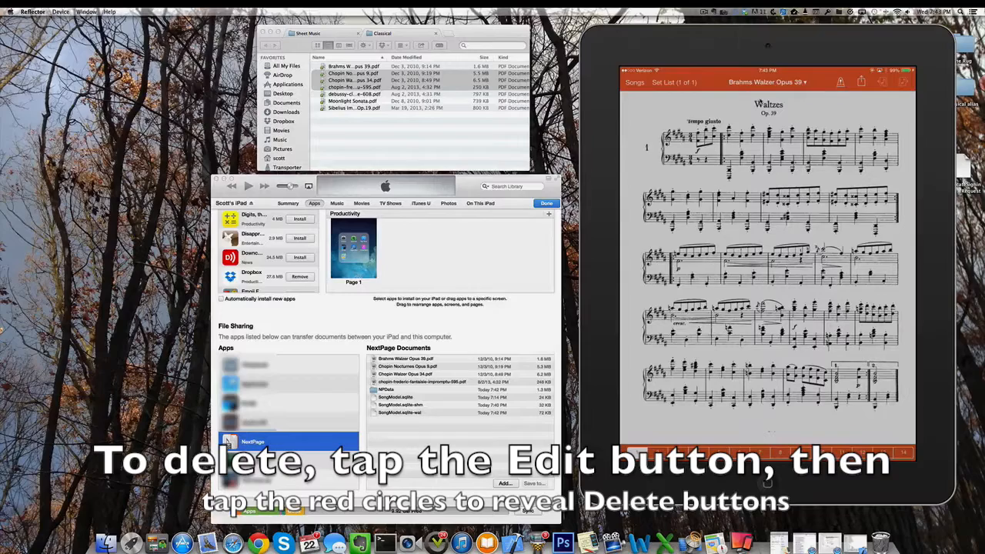
pyautogui.click(634, 82)
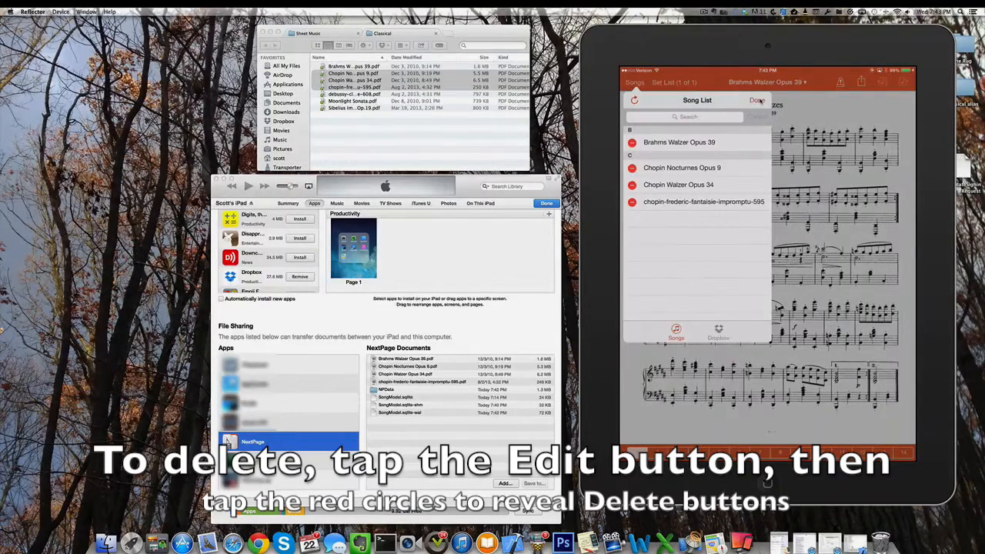
pyautogui.click(633, 168)
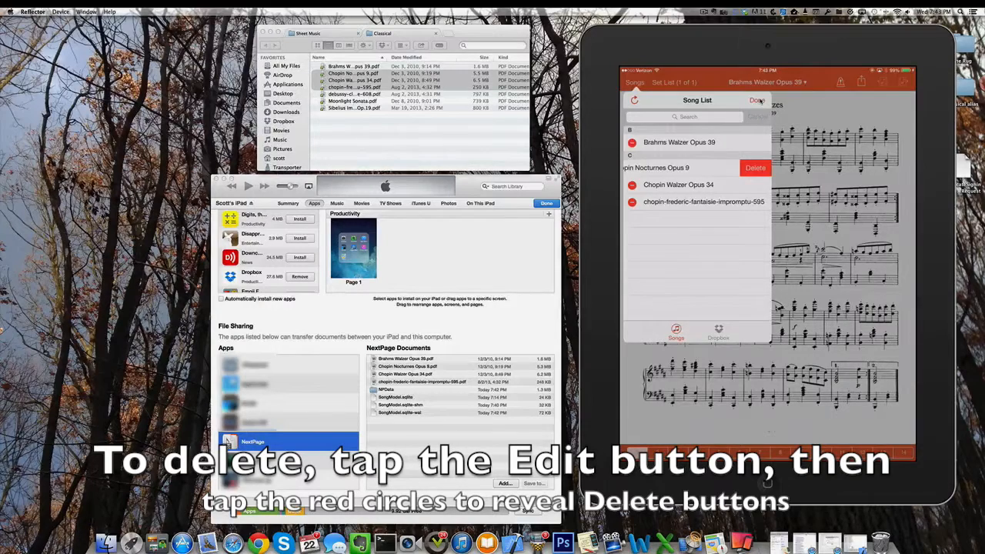
pyautogui.click(755, 168)
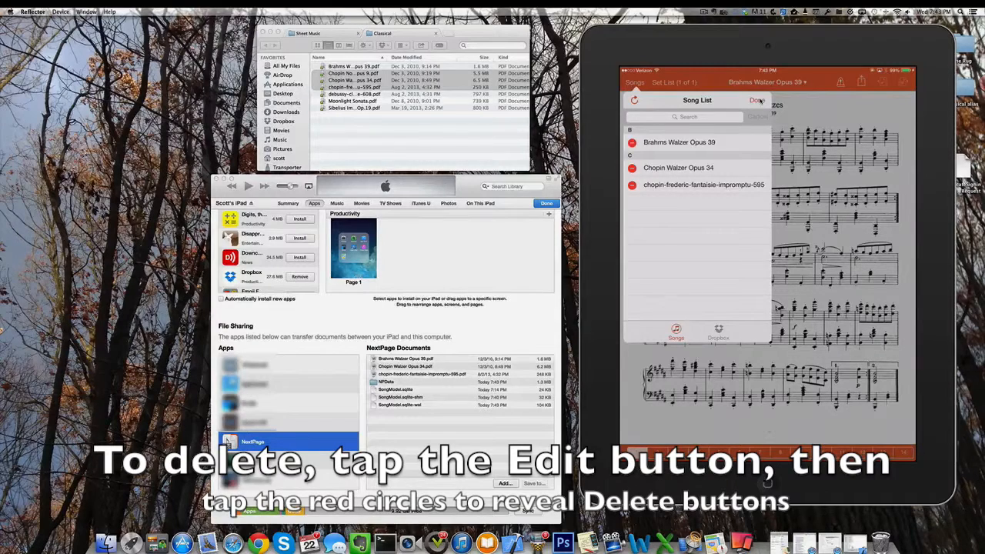
pyautogui.click(757, 100)
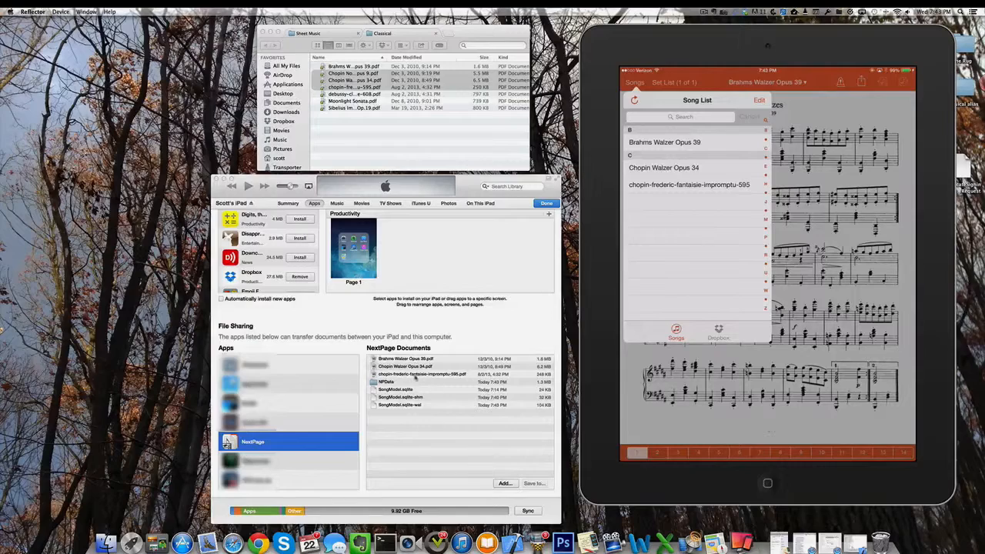
# Enter edit mode again to delete Brahms Waltzer Opus 39 from the Song List.
pyautogui.click(759, 100)
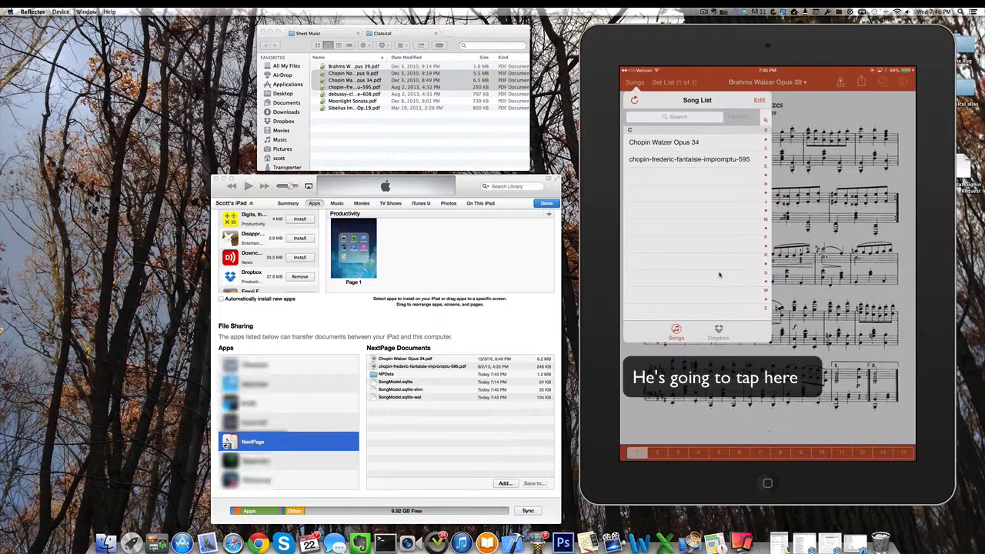
# Switch to the Dropbox browser and allow NextPage access, listing the top-level Dropbox folders.
pyautogui.click(717, 333)
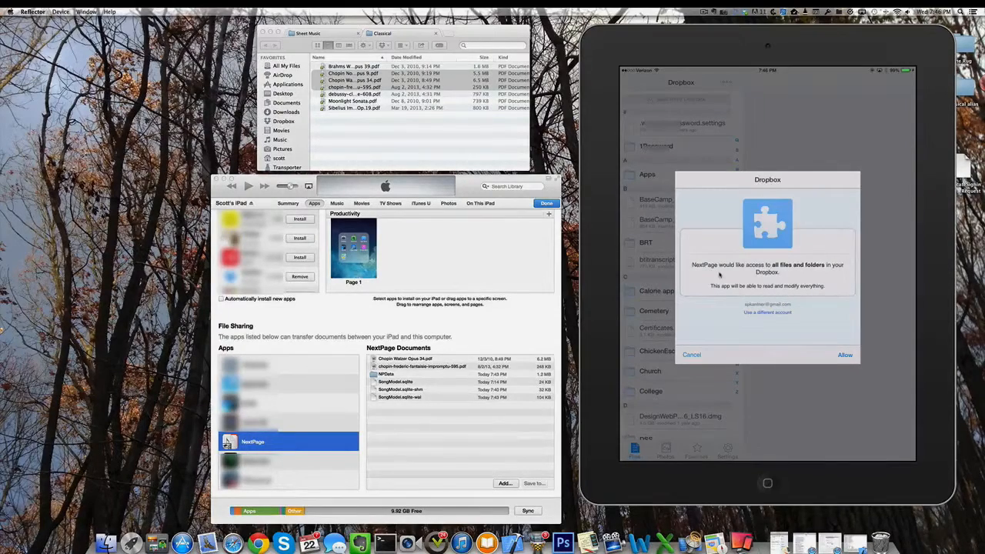
pyautogui.click(844, 354)
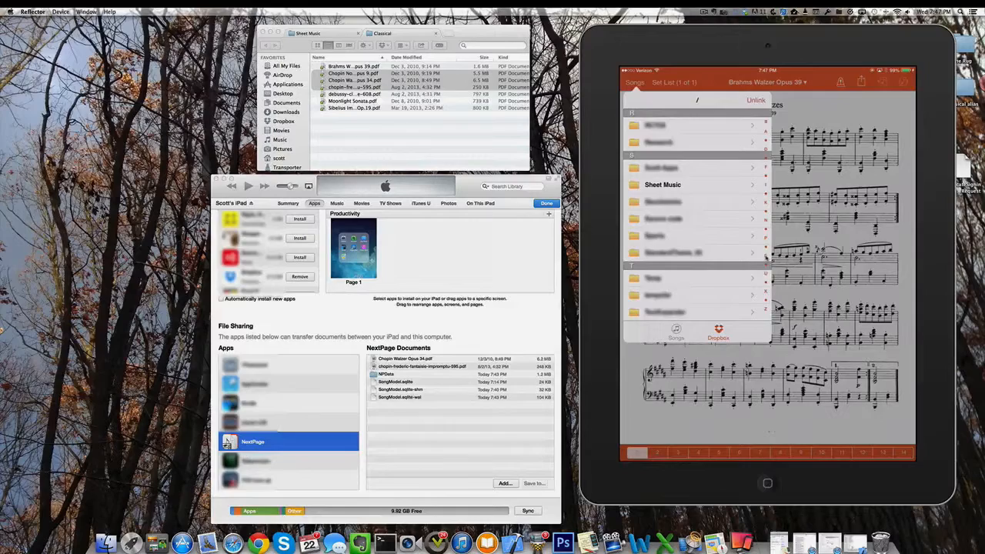
# Browse into Sheet Music then Classical in Dropbox, listing the Brahms, Chopin, Debussy and Sibelius PDFs.
pyautogui.click(662, 184)
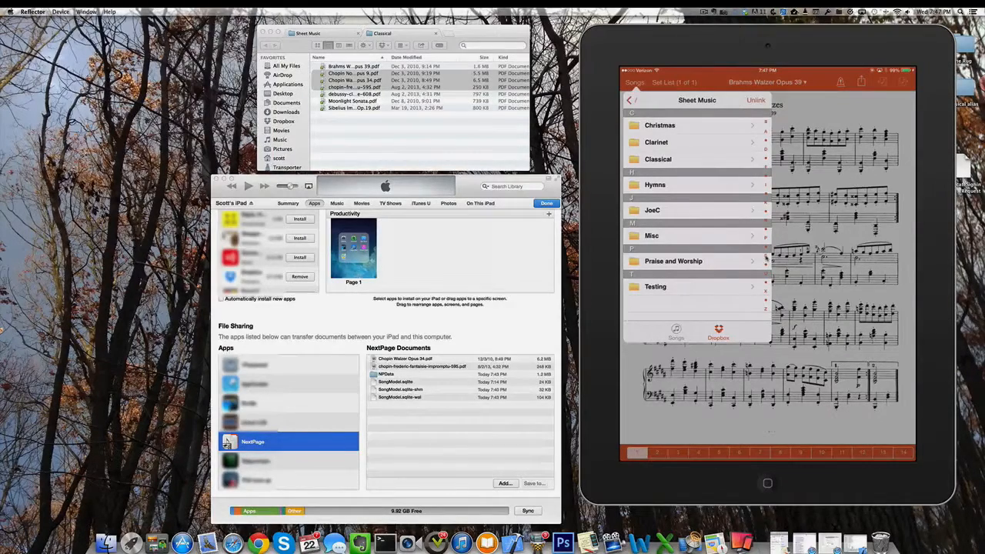
pyautogui.click(658, 159)
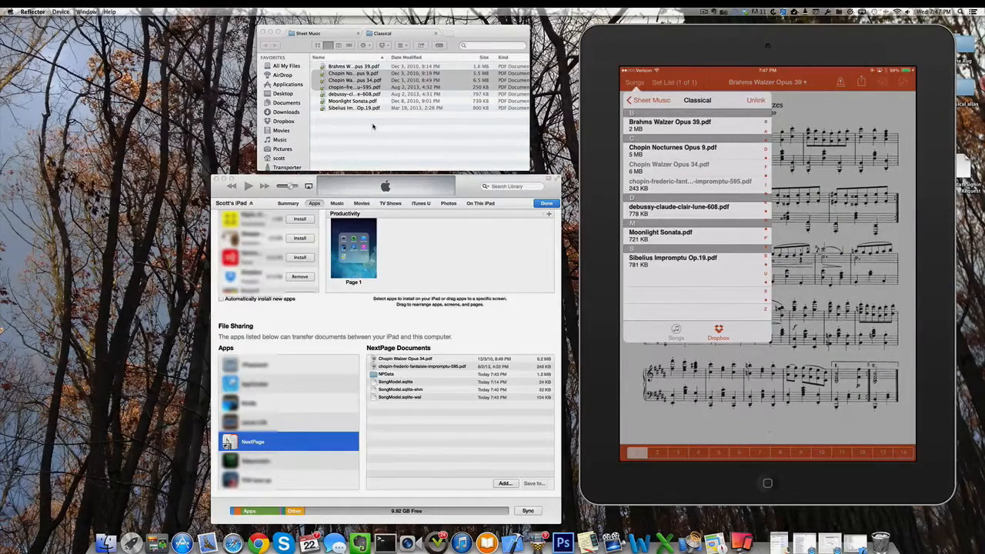
pyautogui.moveTo(412, 125)
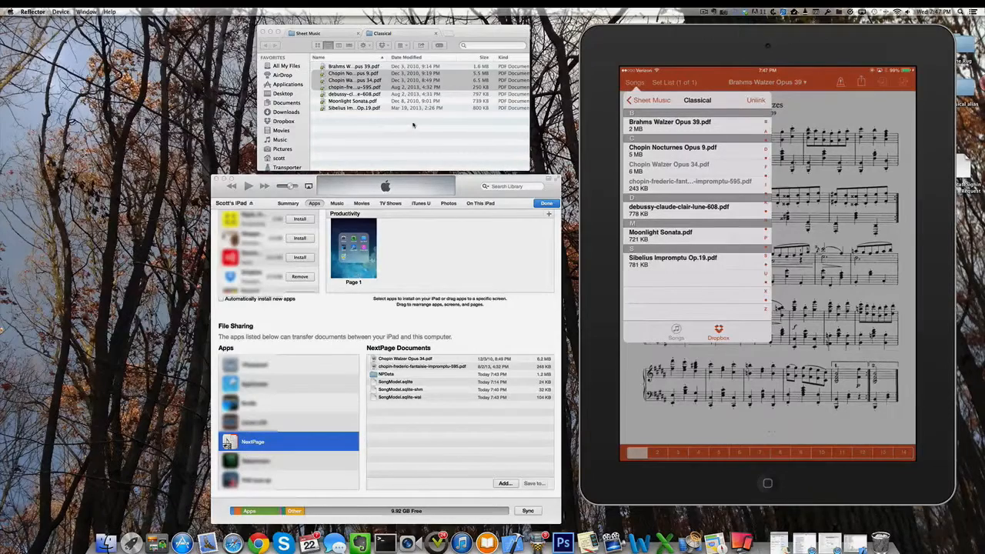